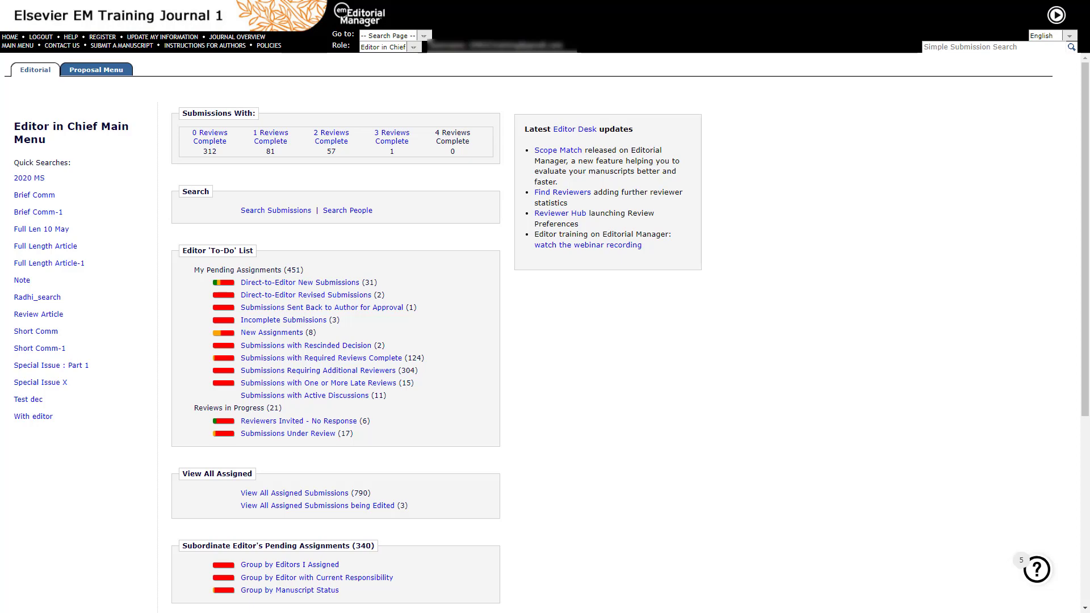
# Open the Reviewers Invited – No Response report from the Send Reminder Letters page.
pyautogui.scroll(-3)
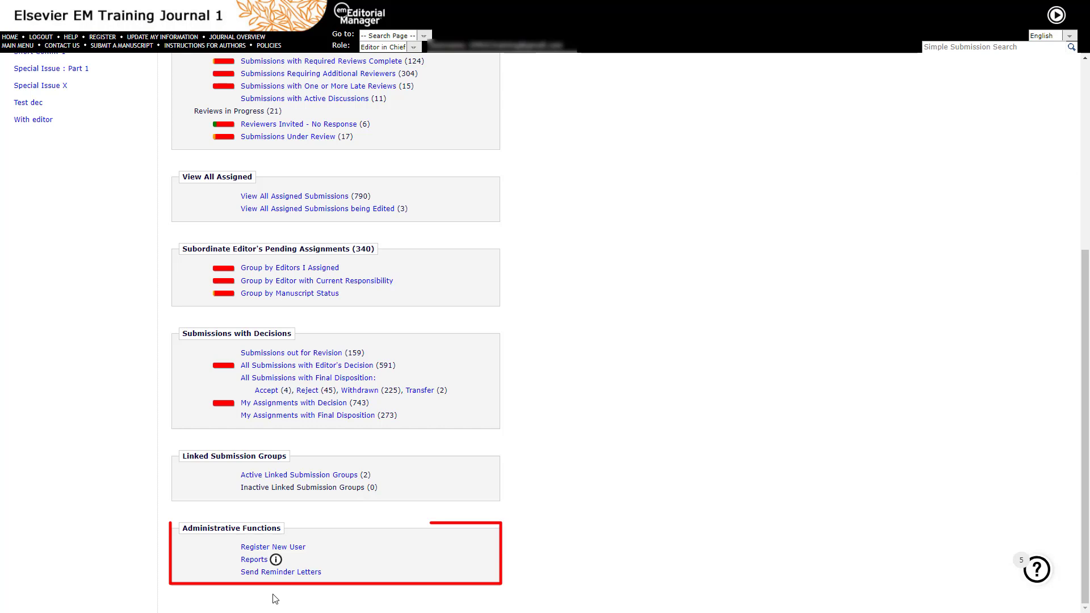
pyautogui.moveTo(281, 571)
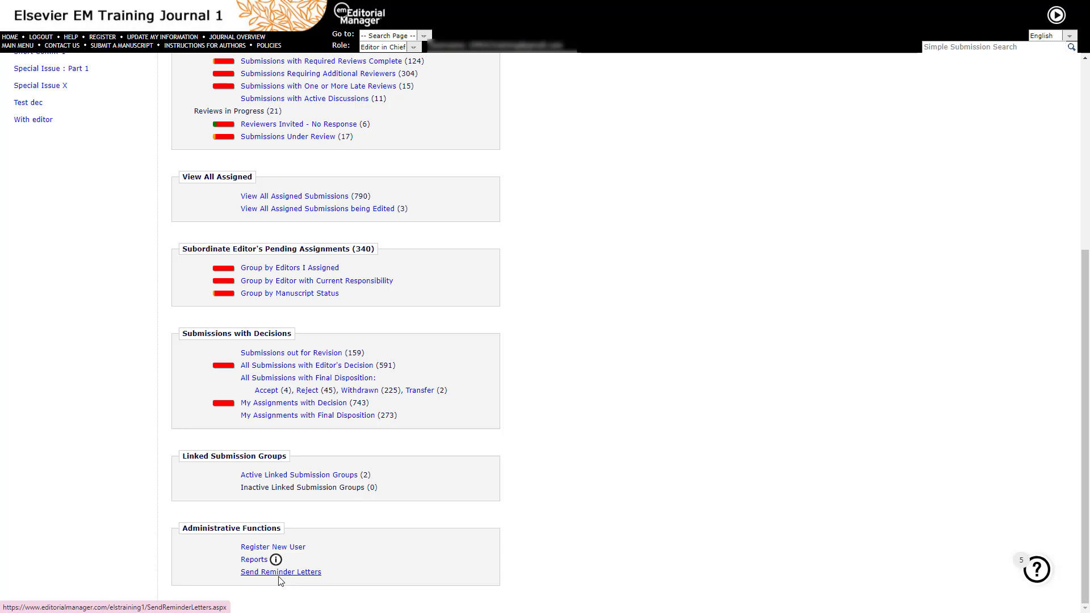
pyautogui.click(281, 572)
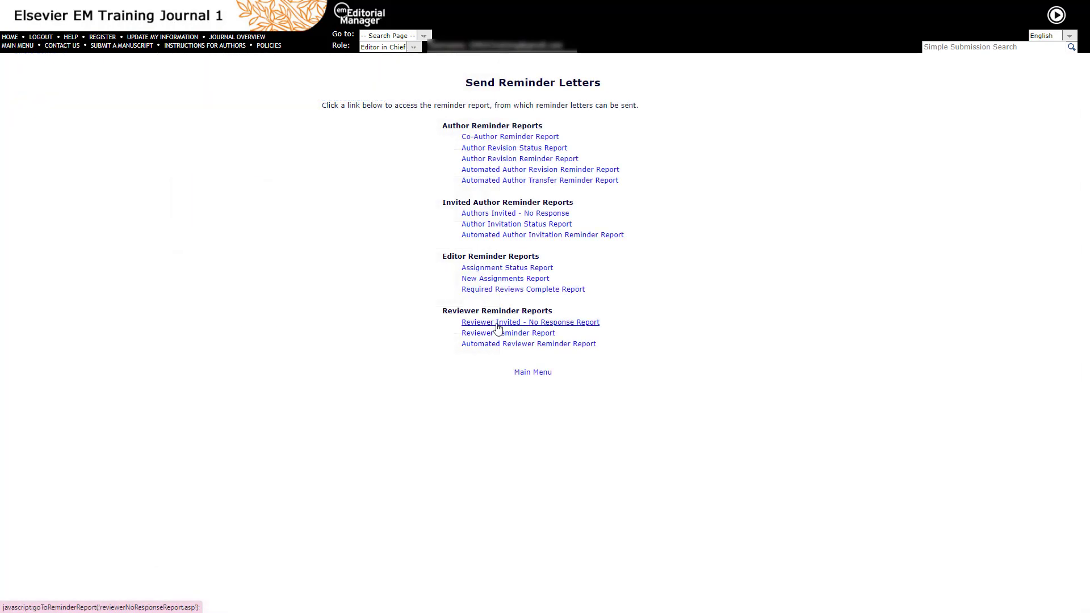
pyautogui.click(530, 322)
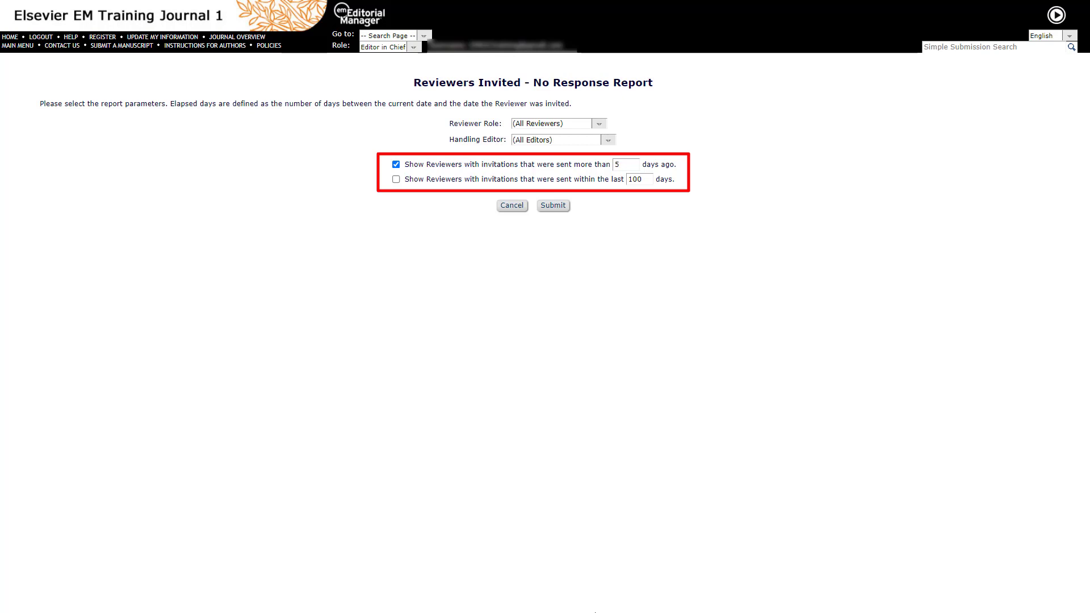
# Run the report for invitations unanswered over 7 days and mark all listed reviewers for reminders.
pyautogui.write('7')
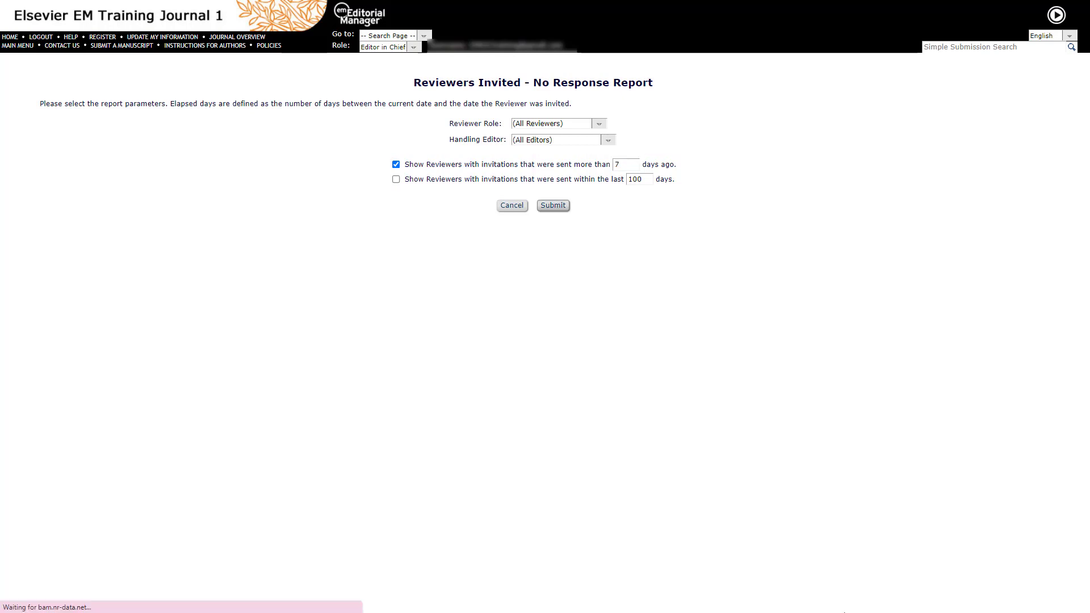
pyautogui.click(552, 205)
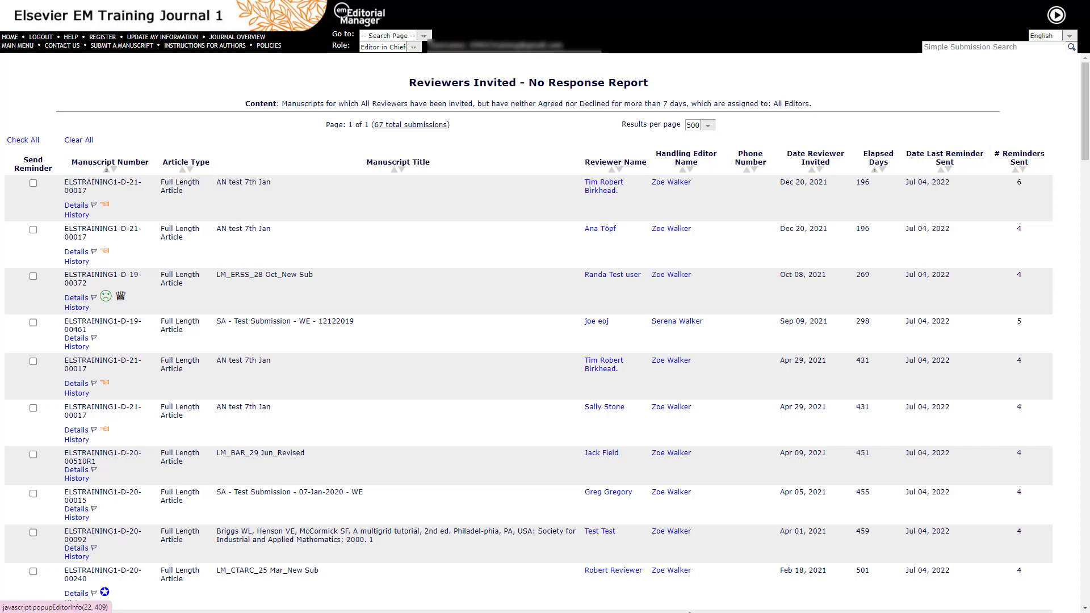
pyautogui.click(33, 276)
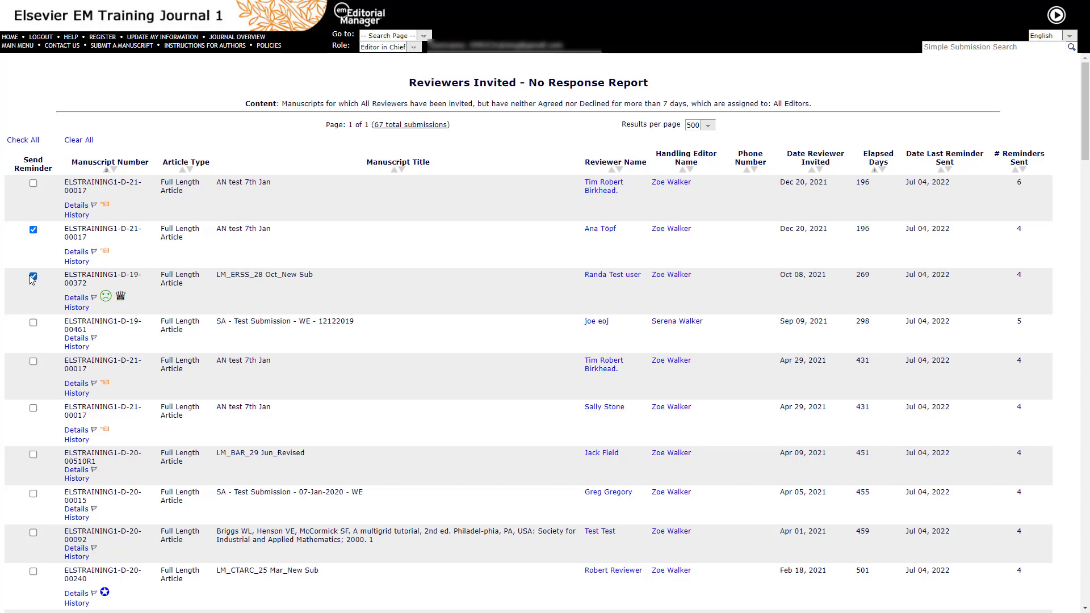
pyautogui.click(33, 181)
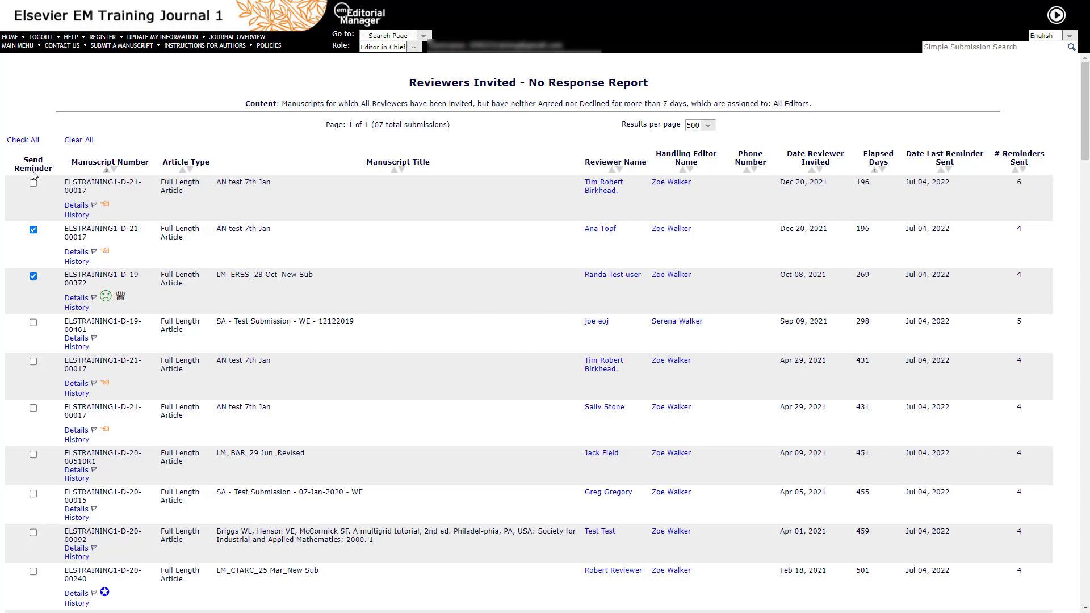
pyautogui.click(23, 139)
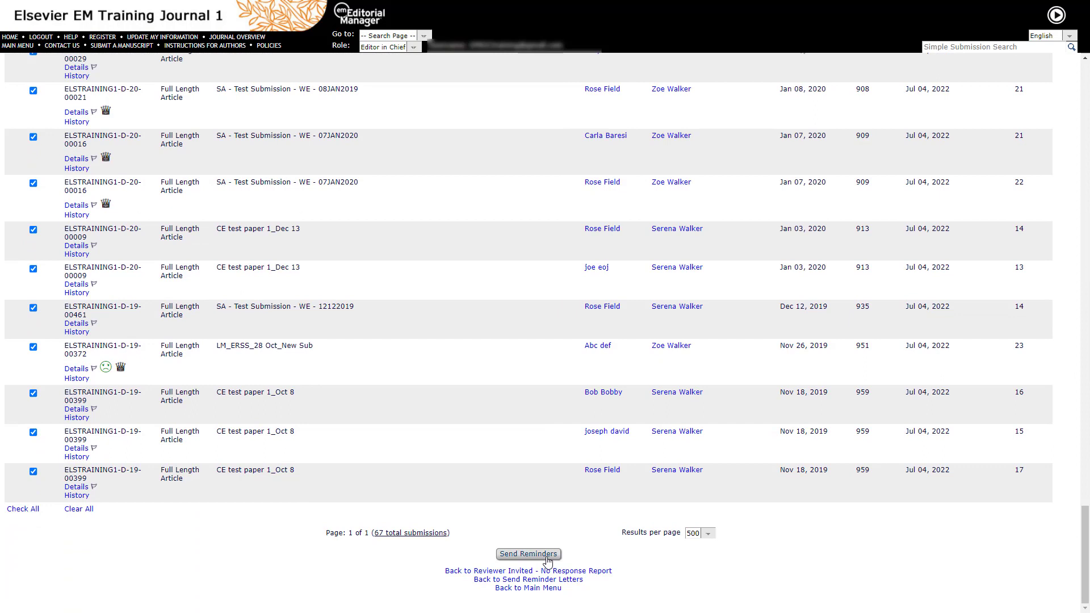
# Choose the 'Reviewer Reminder - Before Due Date' letter, preview it, and proceed to scheduling.
pyautogui.click(528, 554)
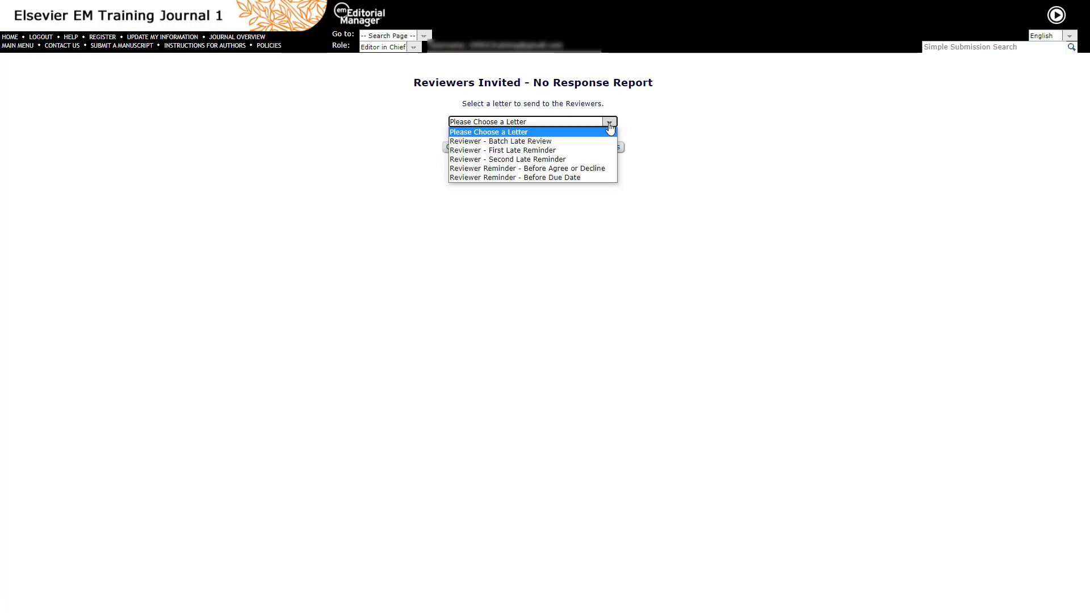
pyautogui.click(514, 177)
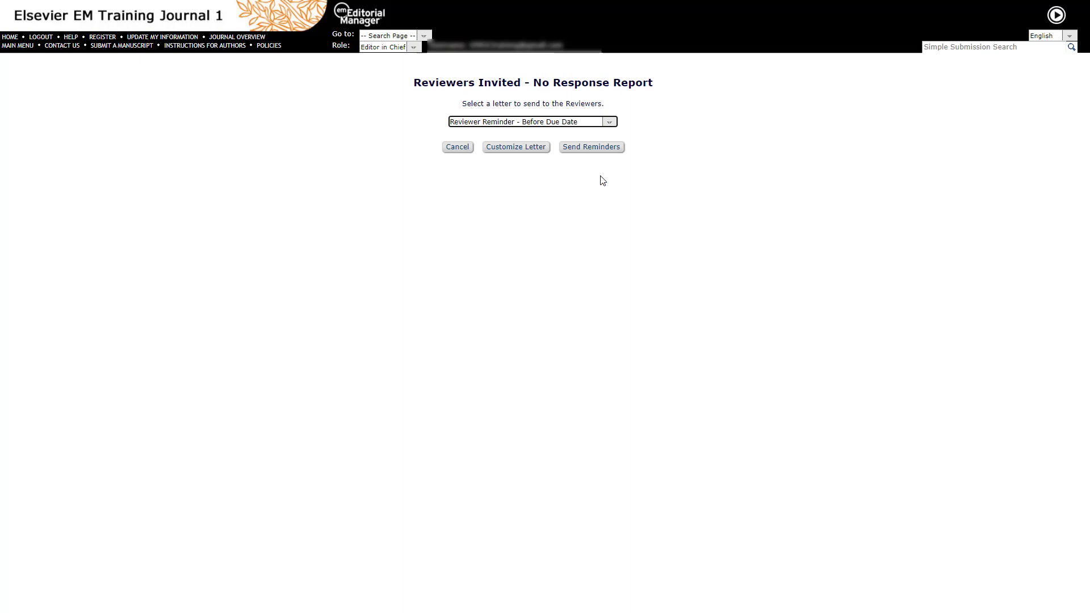
pyautogui.moveTo(516, 146)
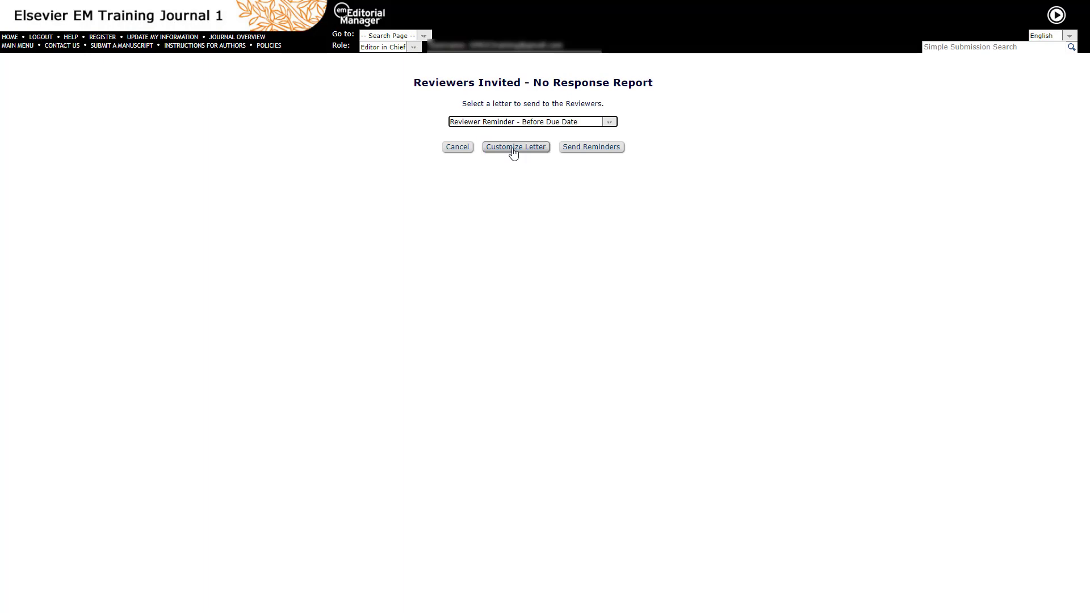
pyautogui.click(515, 146)
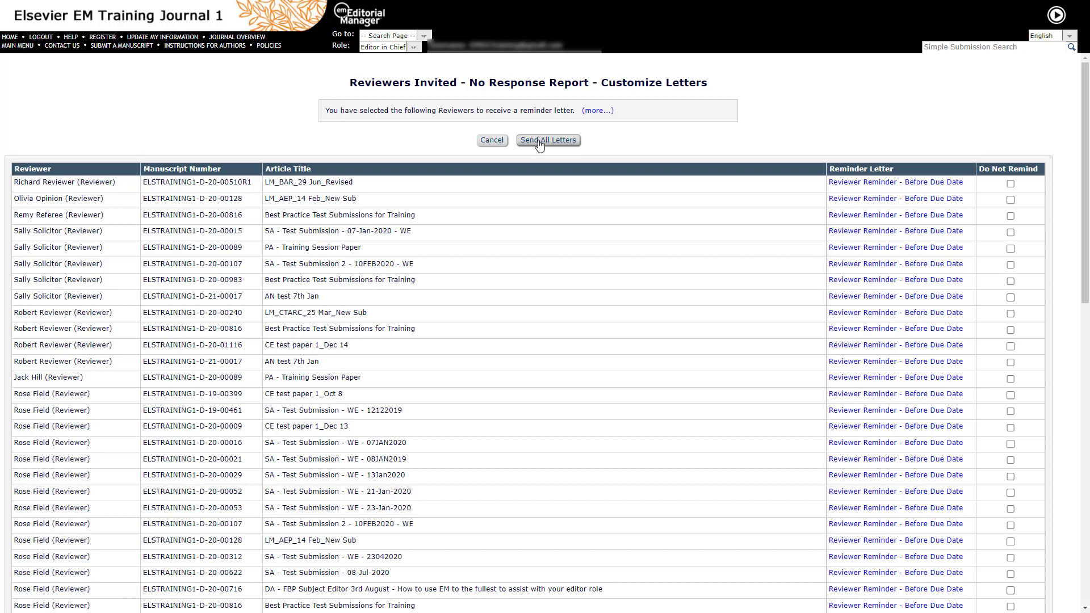
pyautogui.click(492, 140)
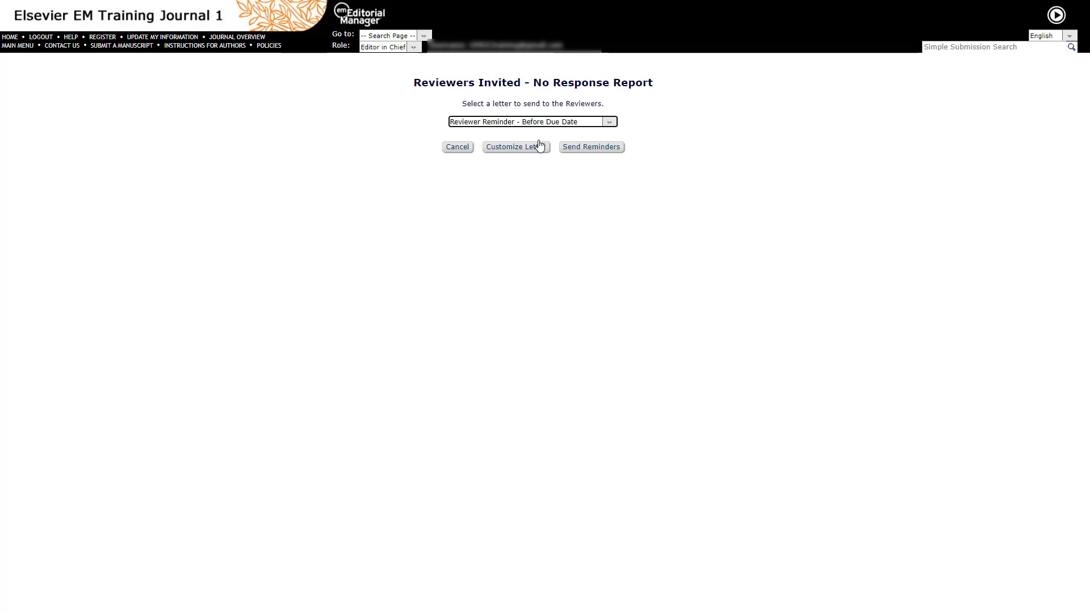
pyautogui.click(591, 147)
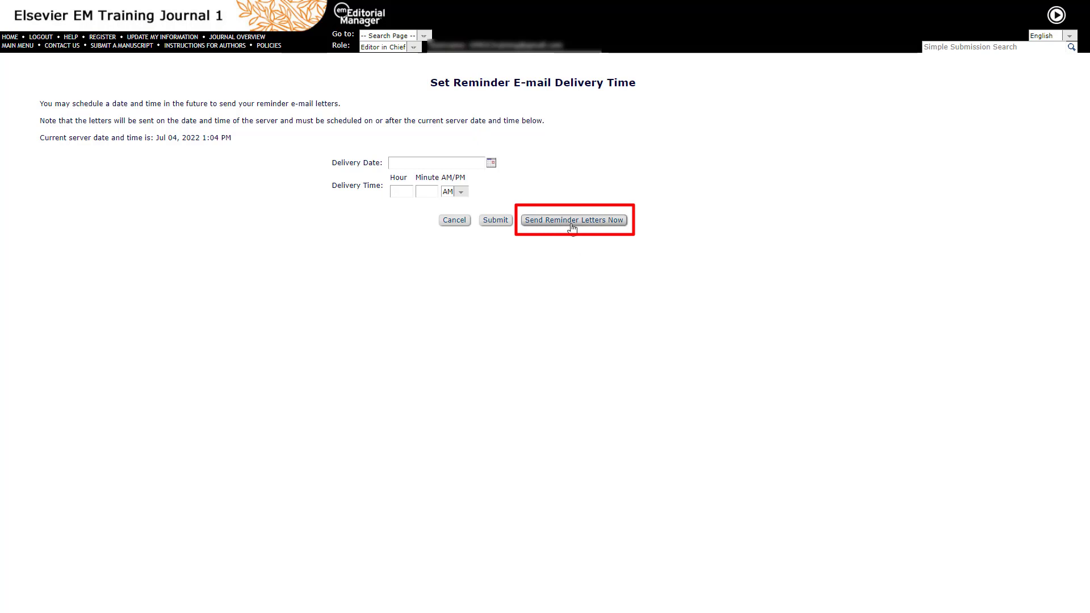
# Send the reminder letters immediately with Send Reminder Letters Now.
pyautogui.click(573, 220)
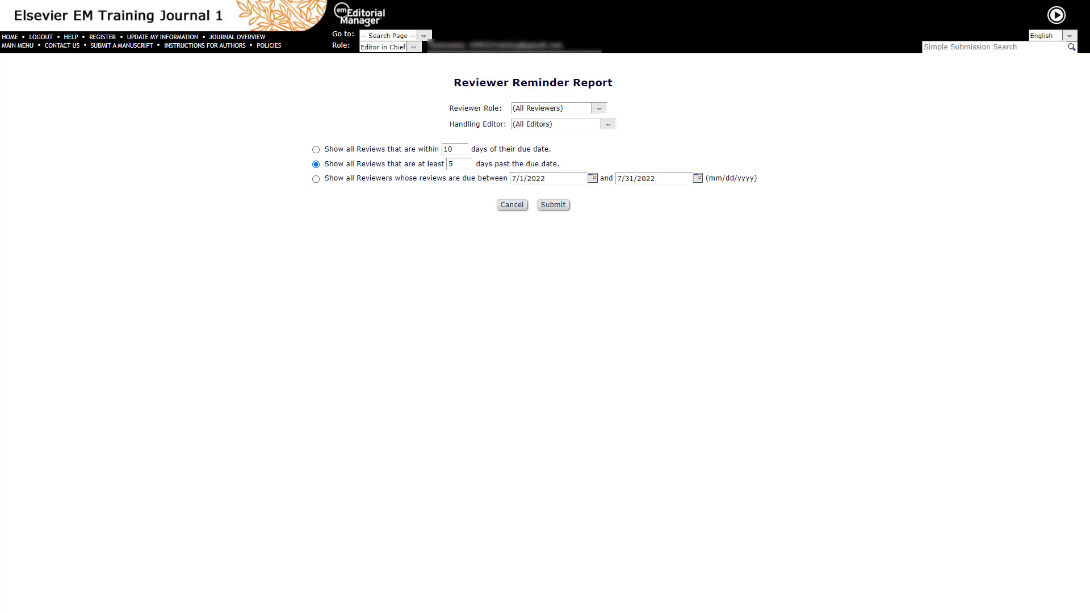
# Submit the Reviewer Reminder Report for reviews at least 5 days past due.
pyautogui.click(552, 204)
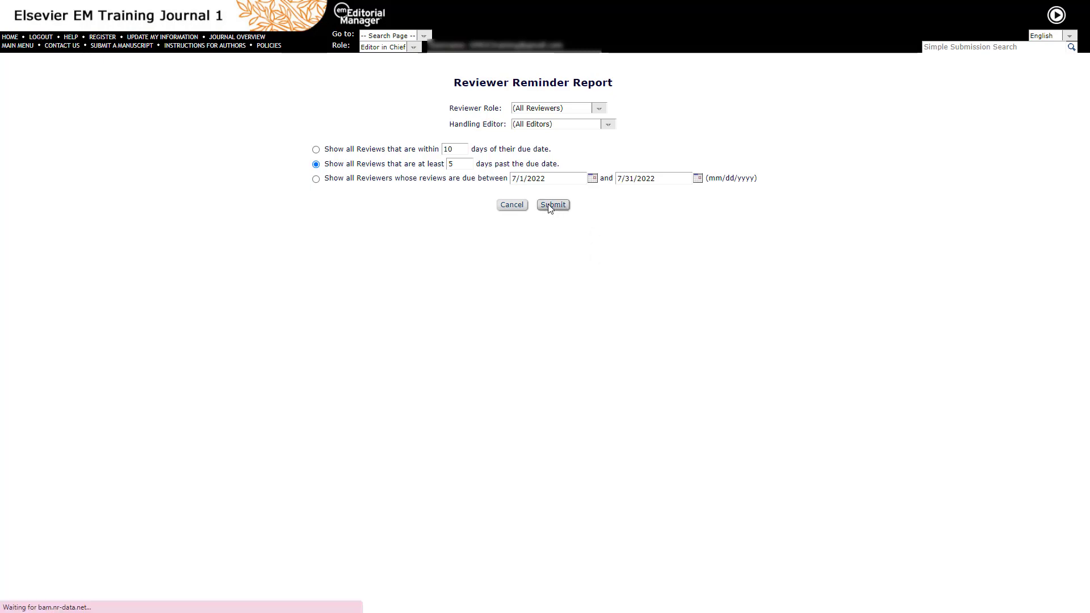
pyautogui.click(552, 204)
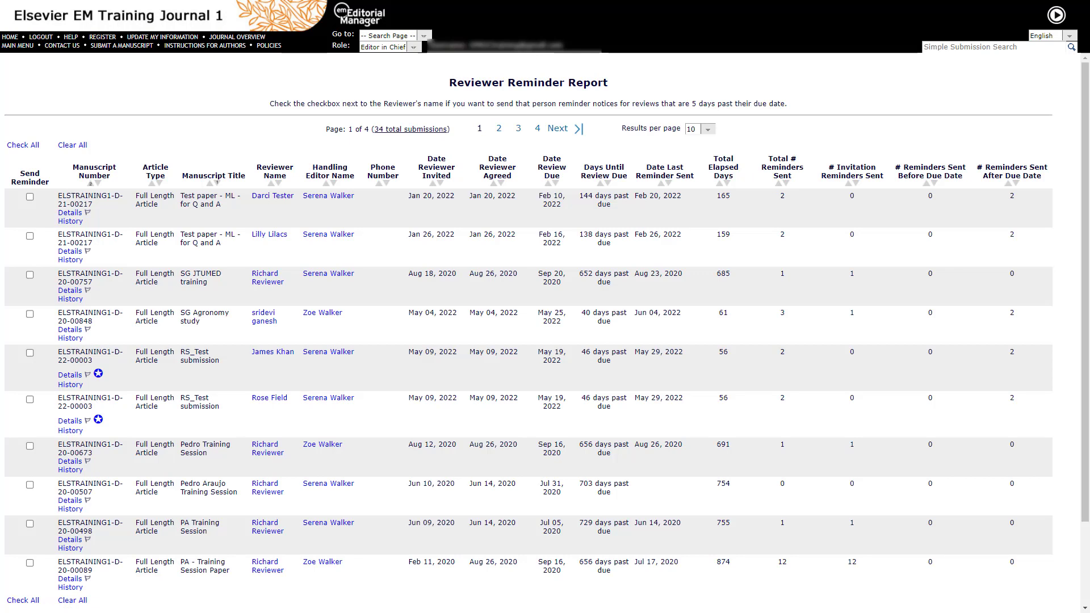
pyautogui.click(23, 145)
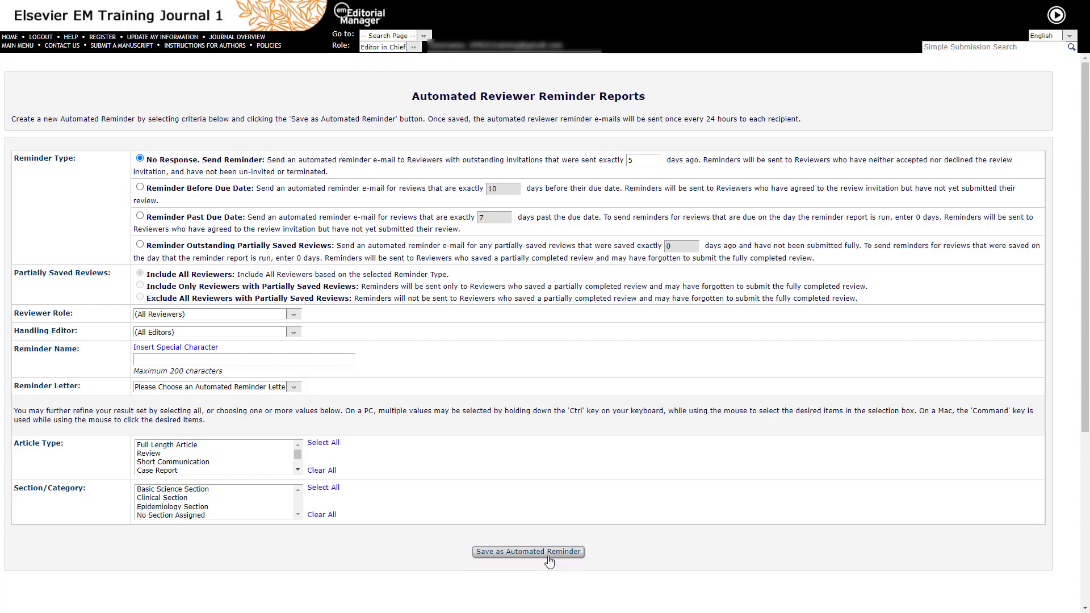
# Save the criteria as an automated reminder and scroll to the saved reminders list.
pyautogui.click(528, 551)
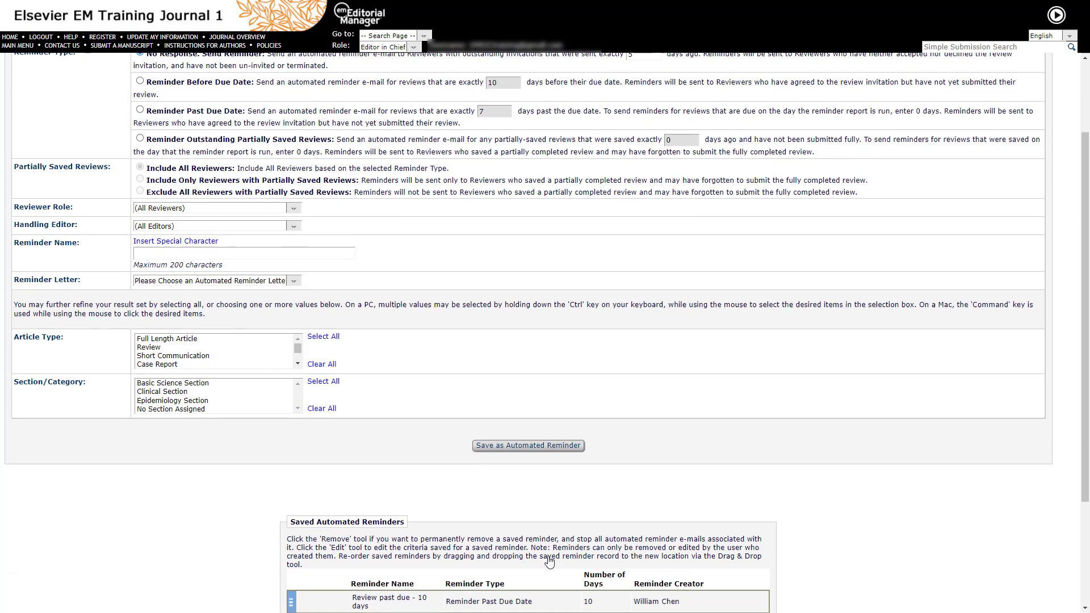
pyautogui.scroll(-3)
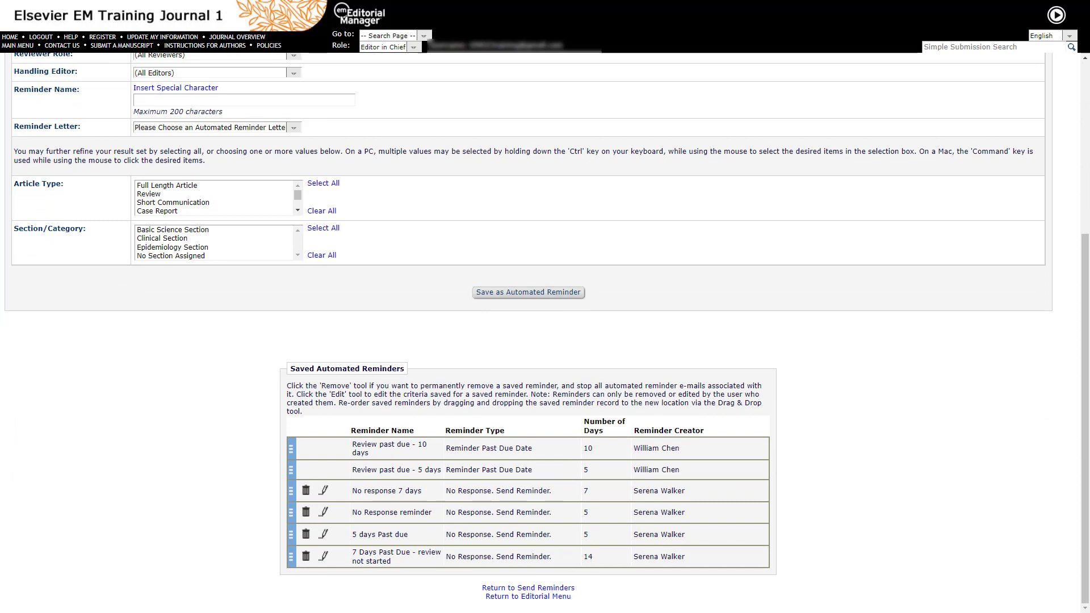